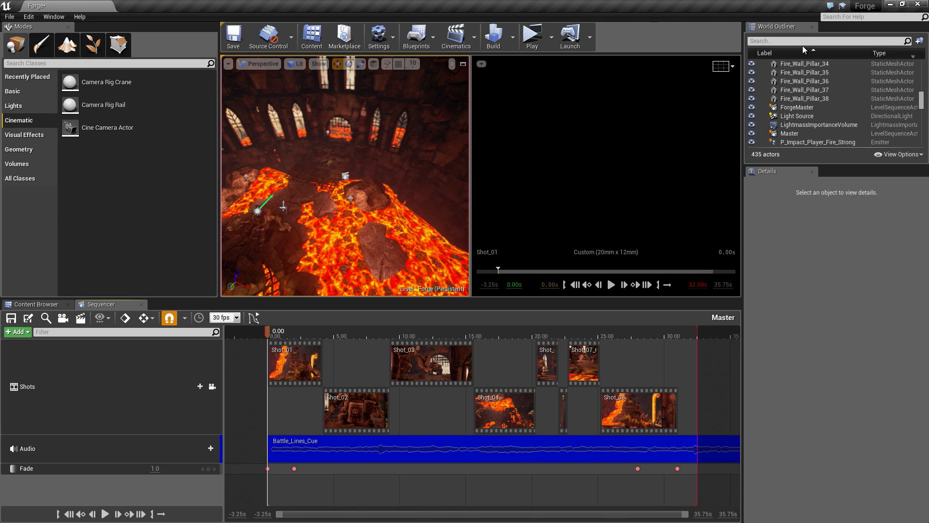
{"action": "mouse_move", "coordinate": [757, 4]}
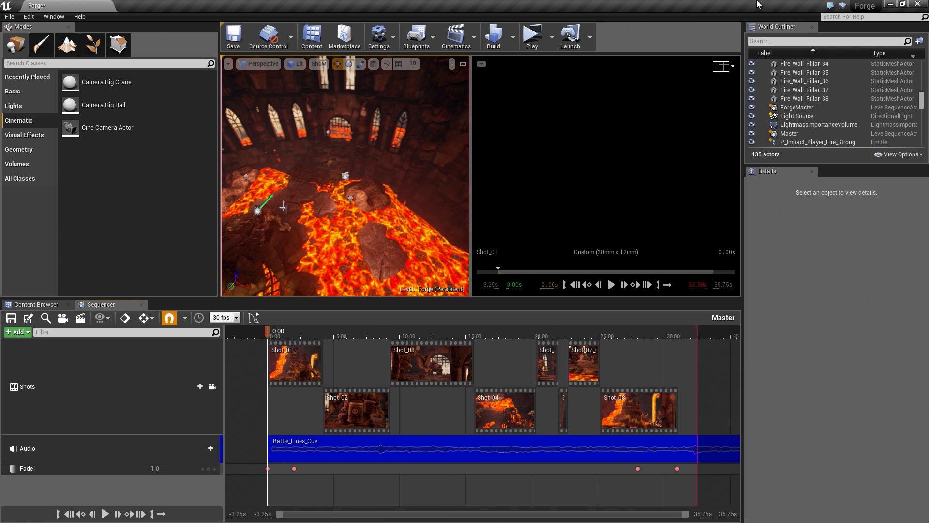
{"action": "mouse_move", "coordinate": [531, 37]}
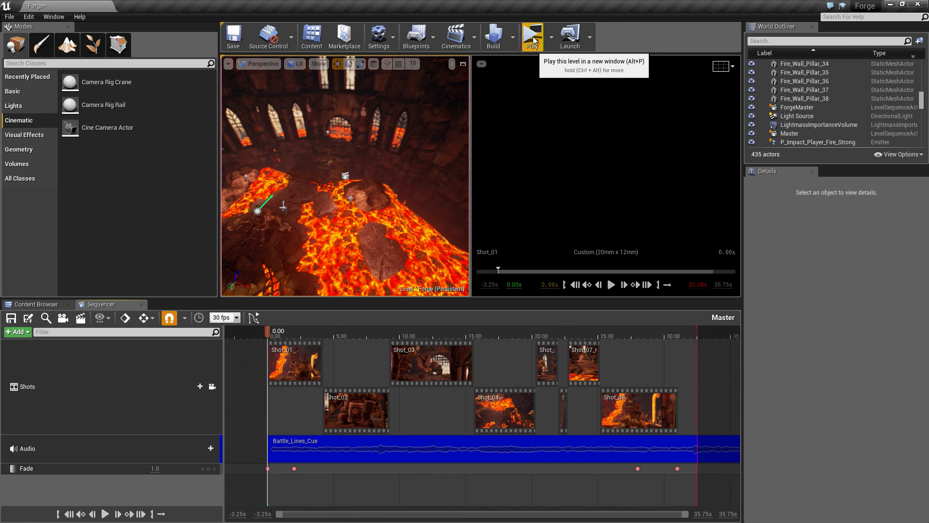
Play the level and let the Master sequence run to Shot_06 at 22.67 seconds.
{"action": "left_click", "coordinate": [532, 37]}
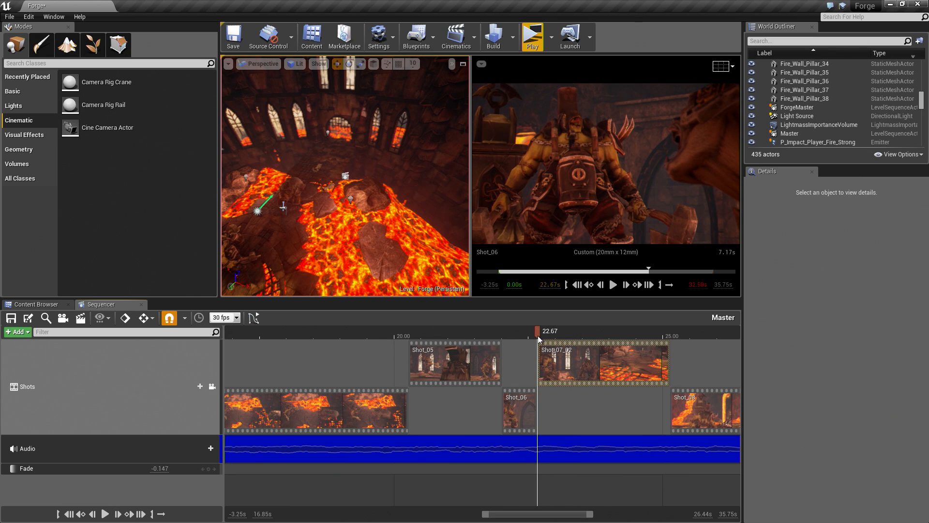
Switch the Shot_07_01 section to Take 2 (Shot_07_02) and scrub the playhead through it.
{"action": "right_click", "coordinate": [558, 361]}
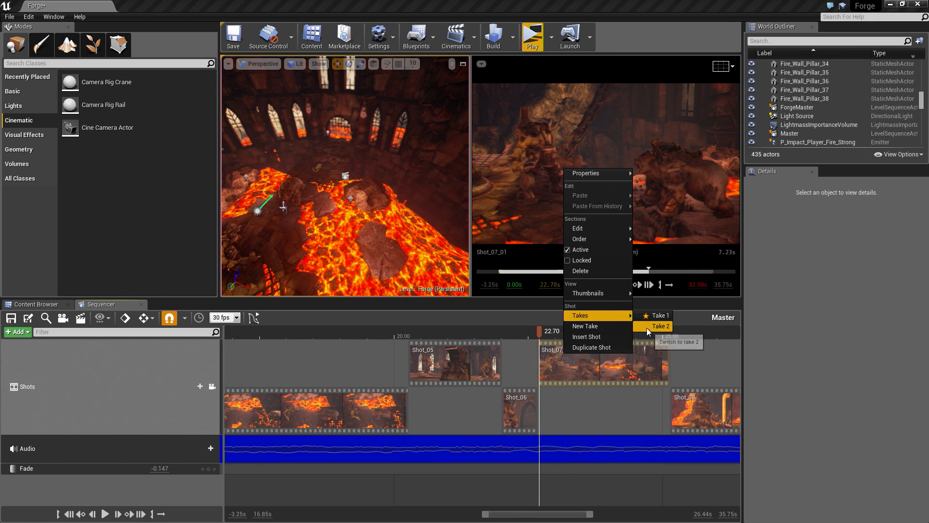
{"action": "left_click", "coordinate": [657, 326]}
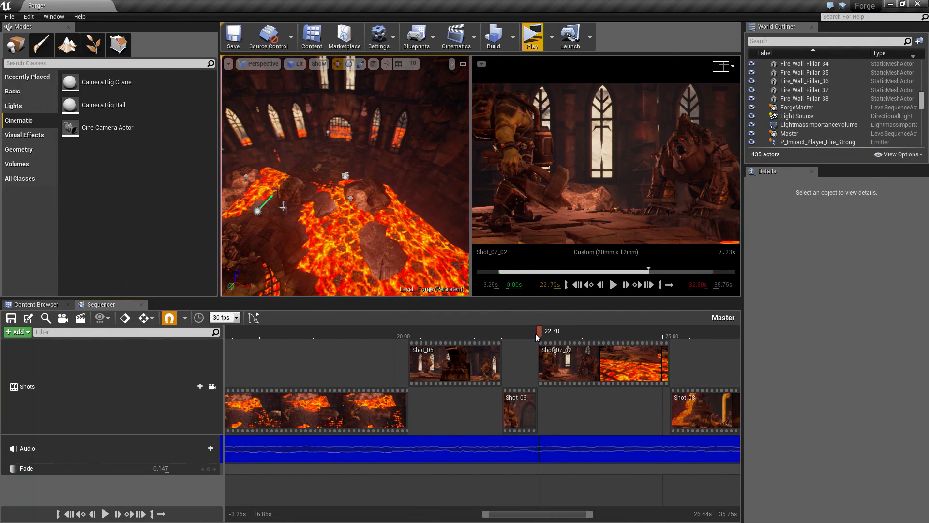
{"action": "left_click_drag", "start_coordinate": [538, 331], "coordinate": [657, 330]}
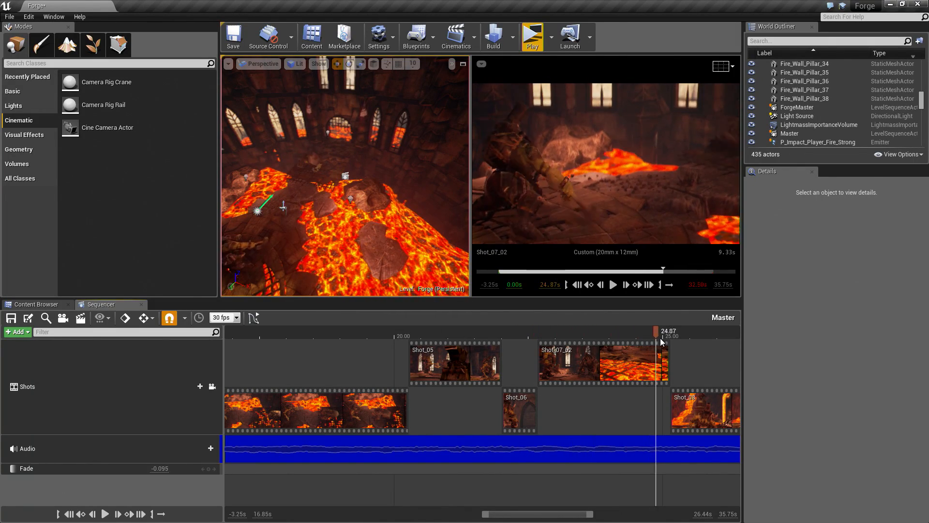
{"action": "left_click", "coordinate": [515, 331]}
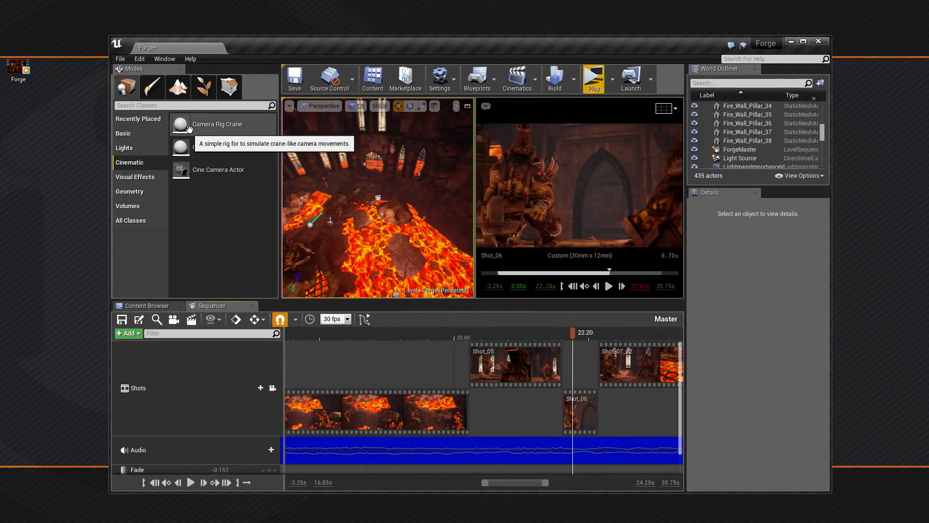
{"action": "mouse_move", "coordinate": [207, 147]}
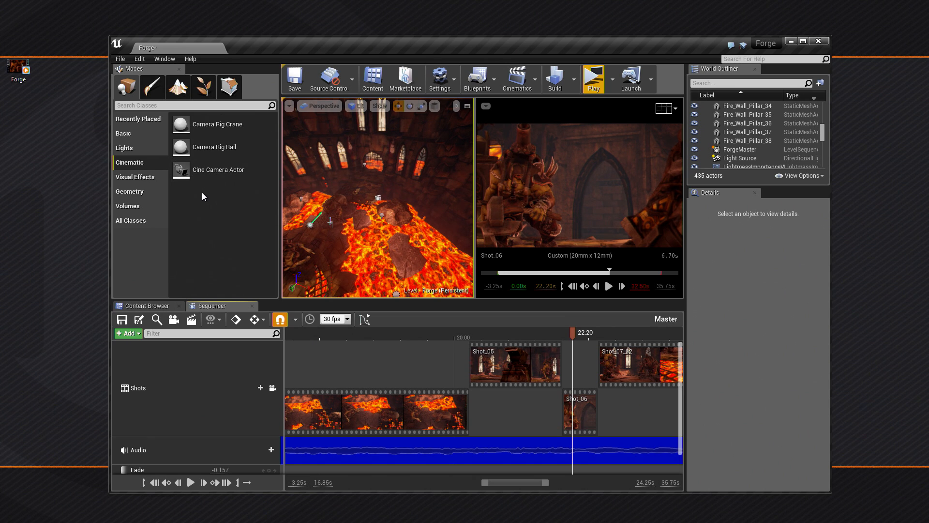
Open the Cinematics dropdown listing new level/master sequence options and the ForgeMaster and Master sequences.
{"action": "left_click", "coordinate": [517, 77]}
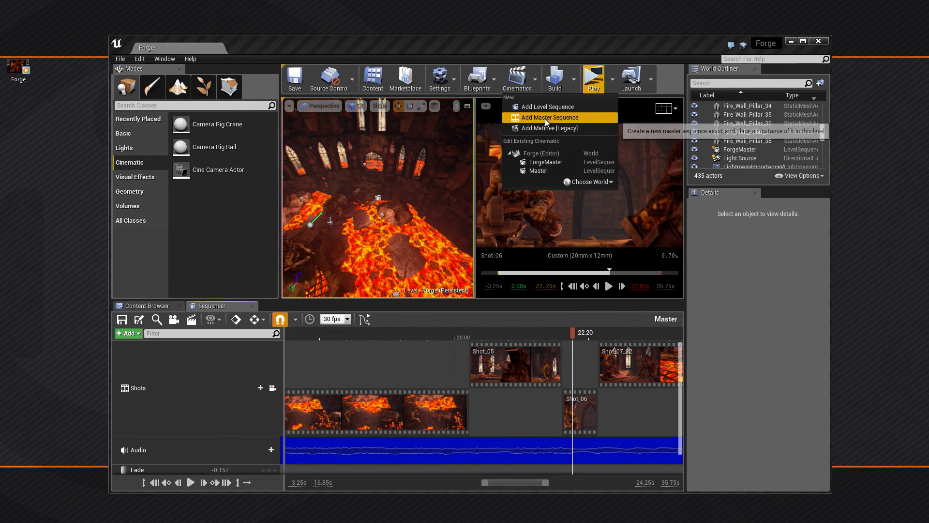